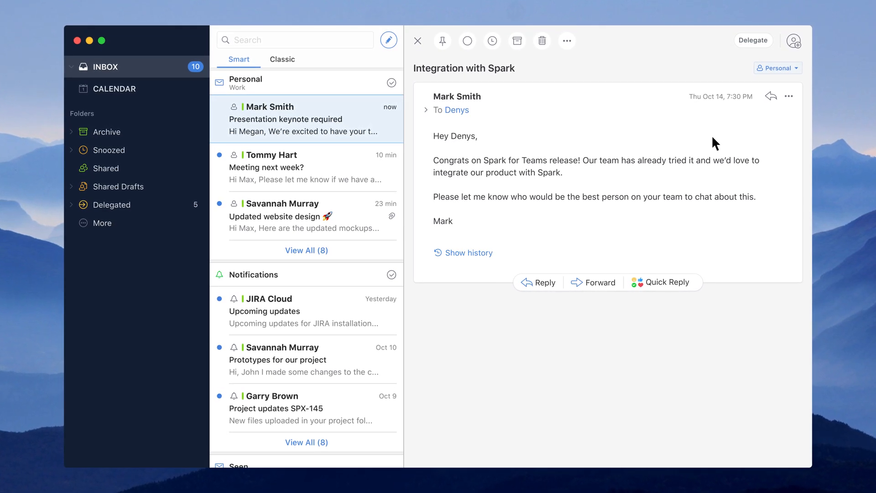
left_click(793, 40)
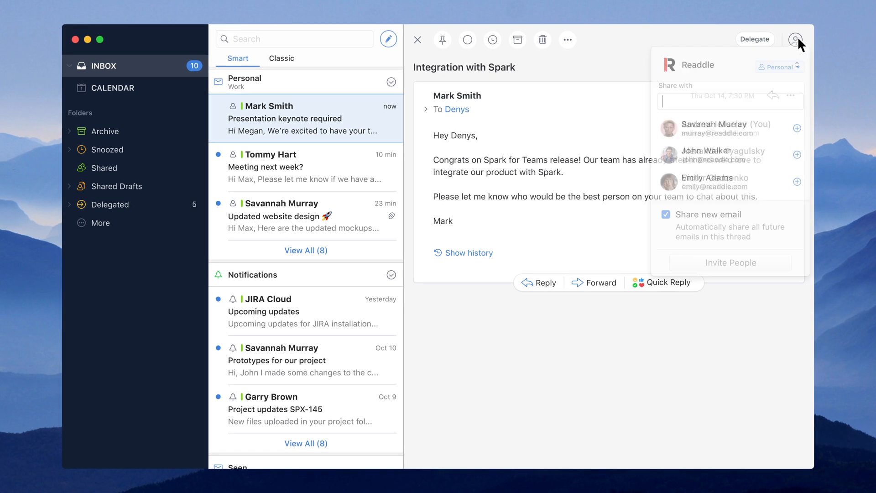
type("Max Varnalii Al")
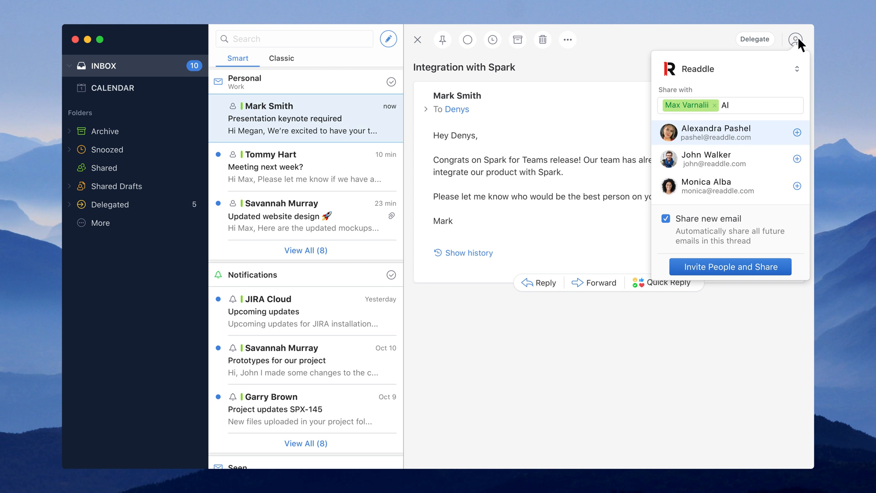
left_click(797, 133)
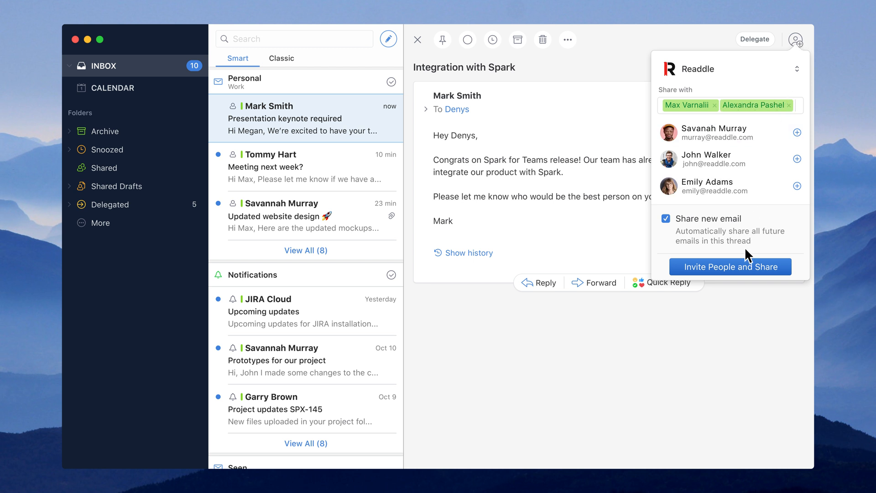
mouse_move(748, 270)
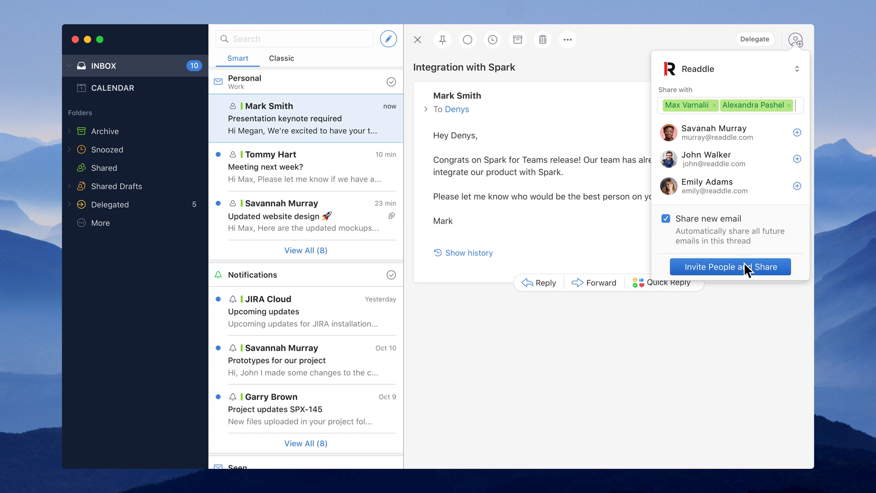
Write the private comment 'should we add the integration?' on the shared thread
left_click(730, 266)
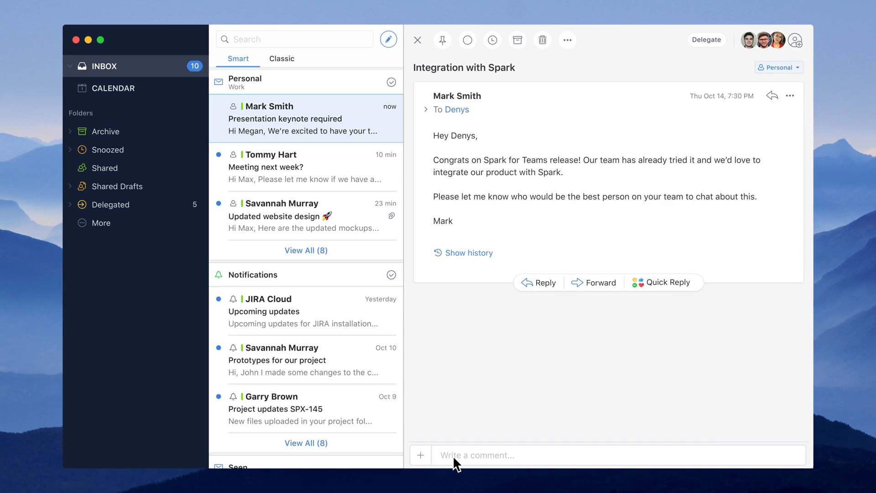
type("should we add")
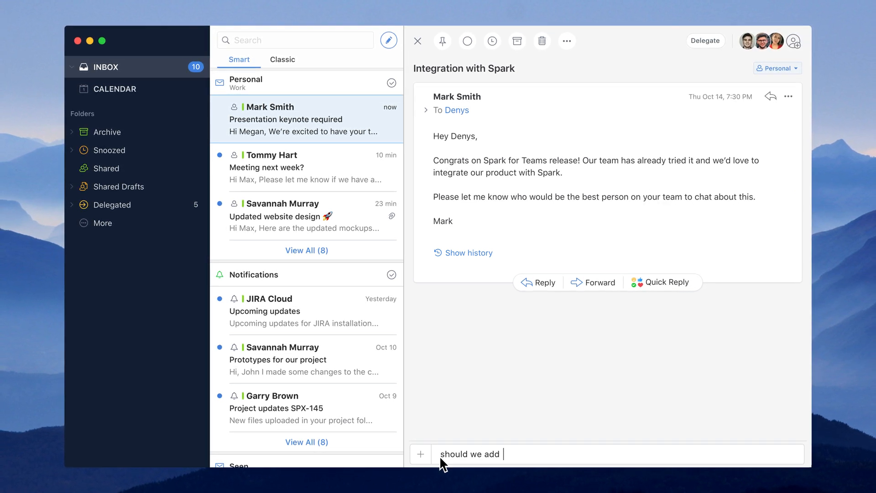
type("the integration?")
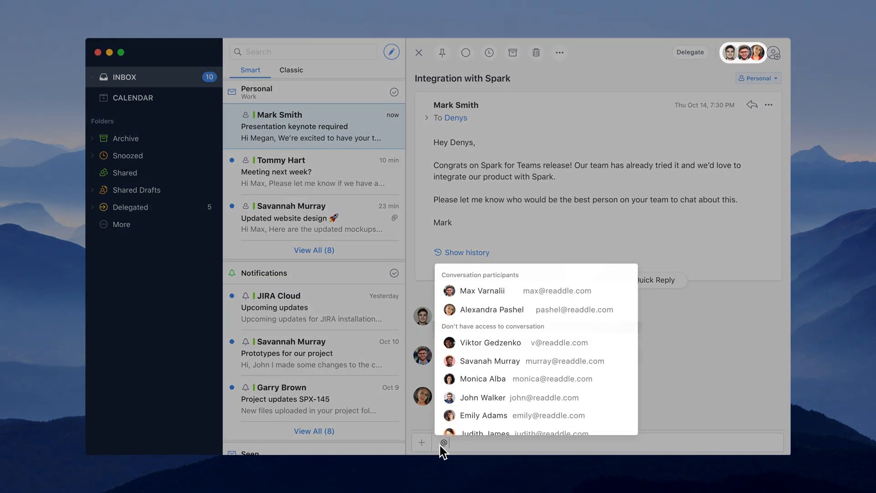
left_click(490, 343)
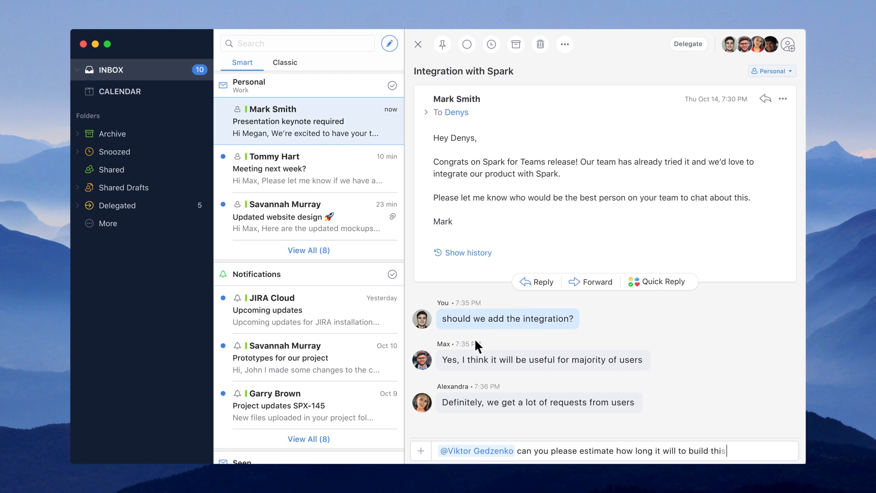
key("enter")
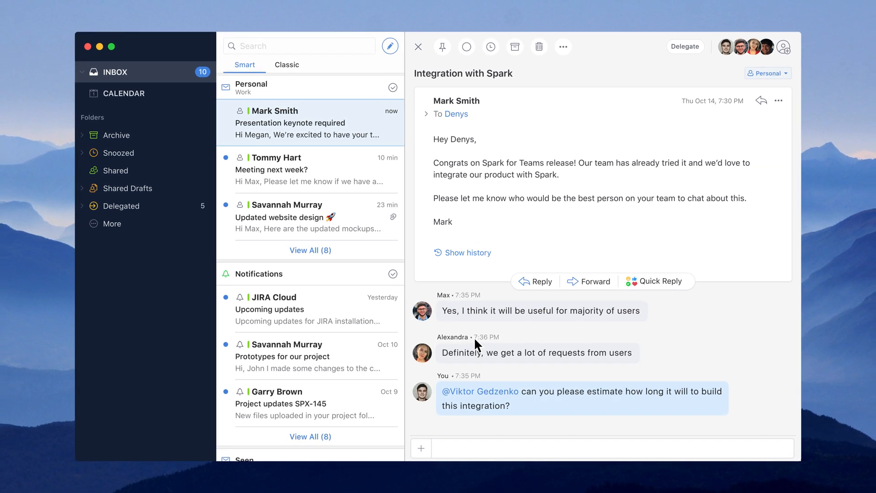